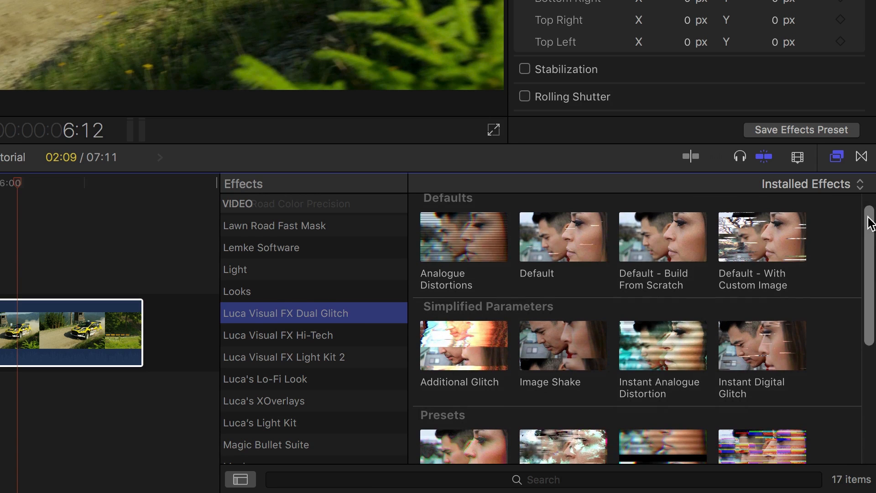
Step: Scroll to the Dual Glitch presets and apply one to the yellow rally car clip
scroll("down", 3)
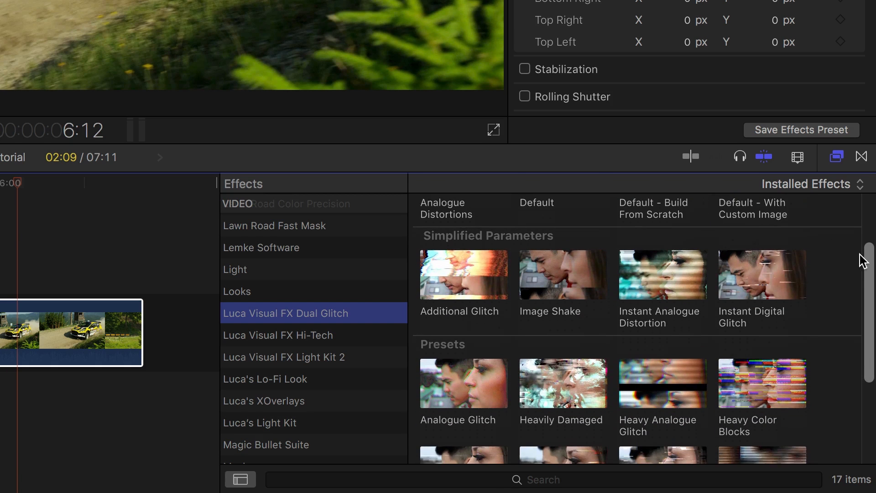
scroll("down", 3)
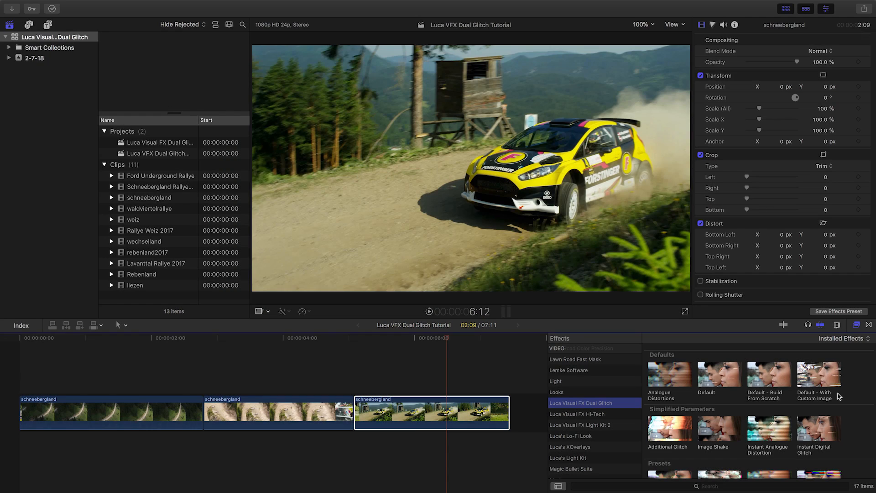
scroll("down", 3)
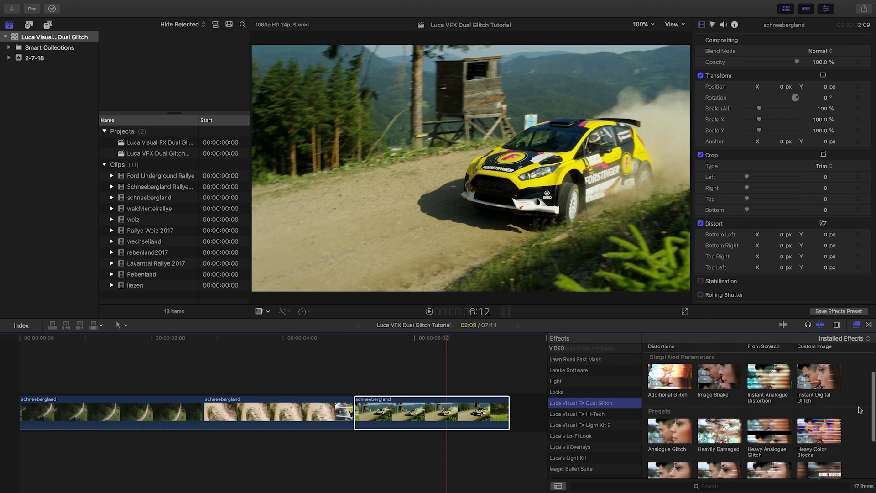
scroll("down", 3)
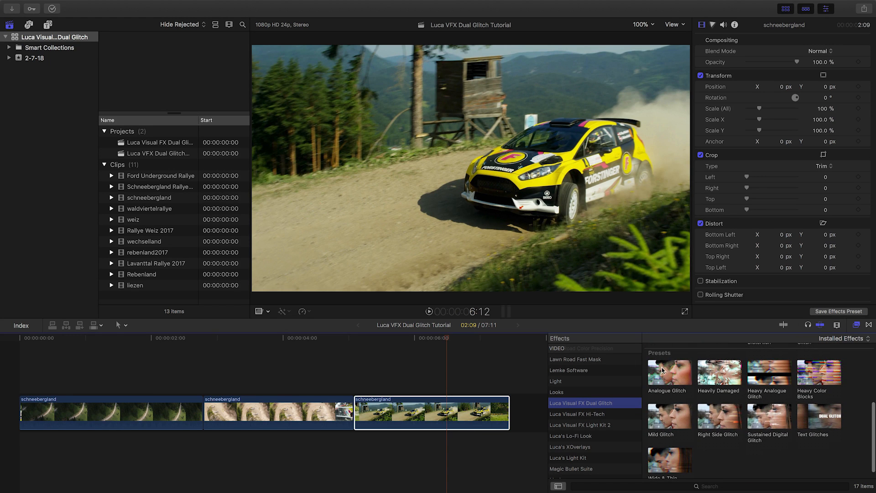
double_click(669, 373)
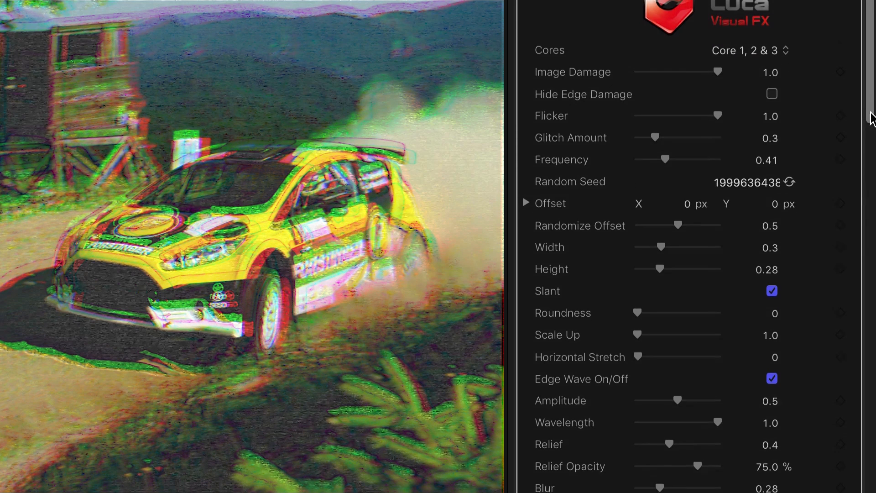
scroll("down", 3)
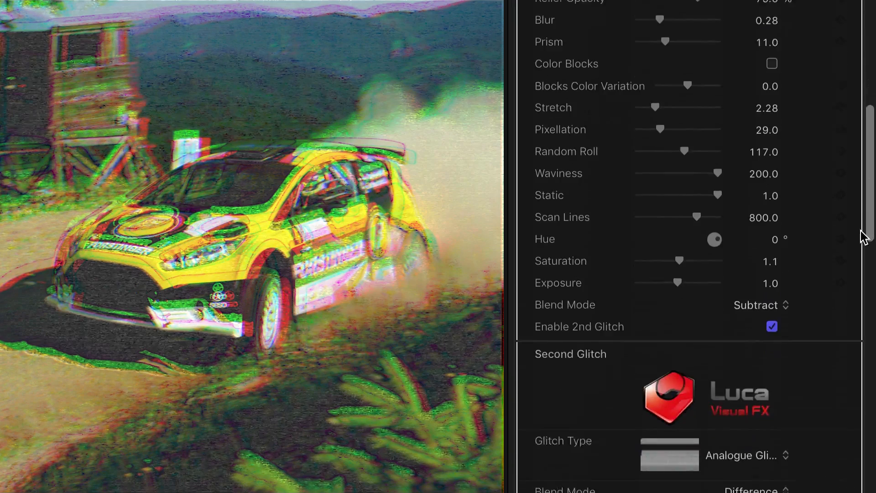
scroll("down", 3)
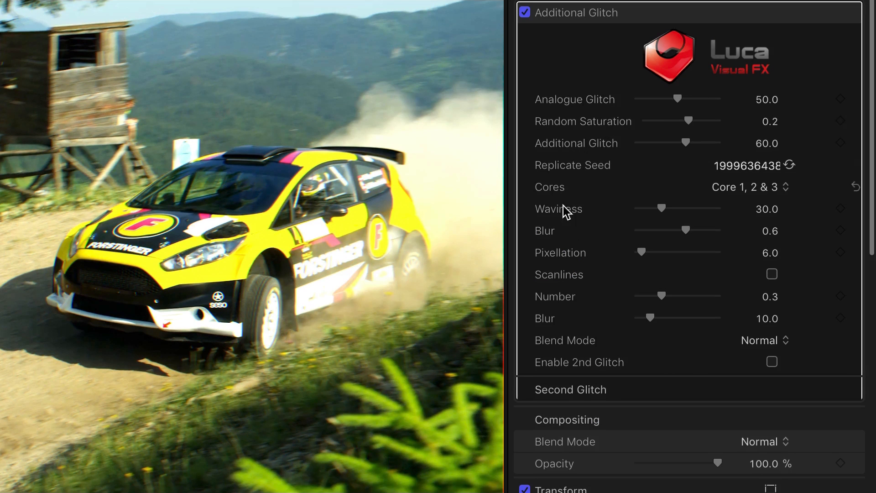
mouse_move(808, 218)
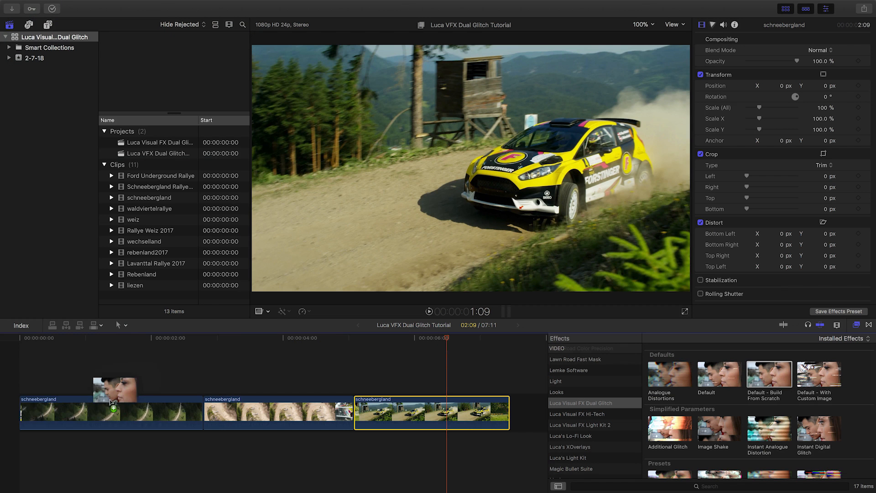
Step: Apply the Default - Build From Scratch glitch to the aerial forest-road clip
left_click(98, 341)
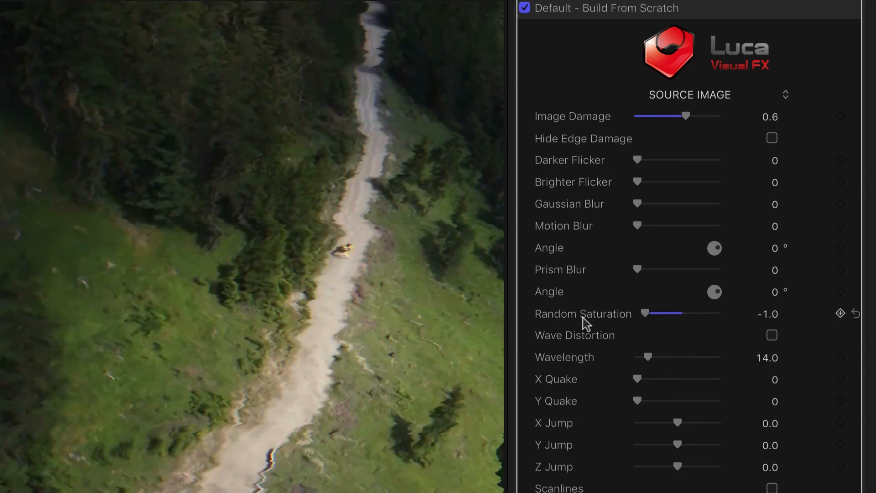
Step: Reset Random Saturation to zero and turn off Wave Distortion and Scanlines
left_click(841, 313)
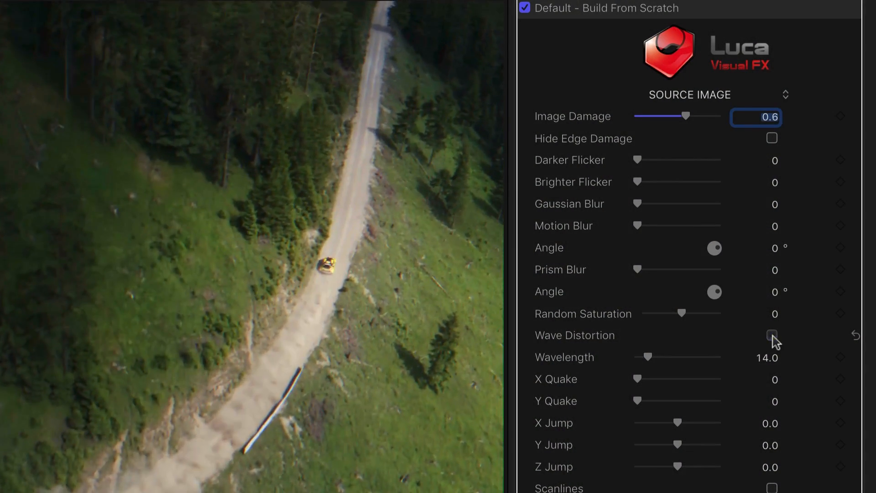
left_click(772, 335)
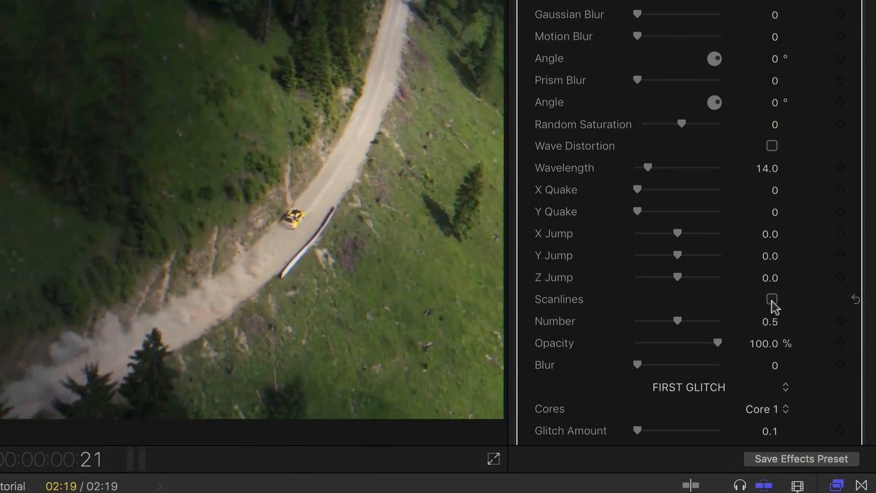
left_click(772, 299)
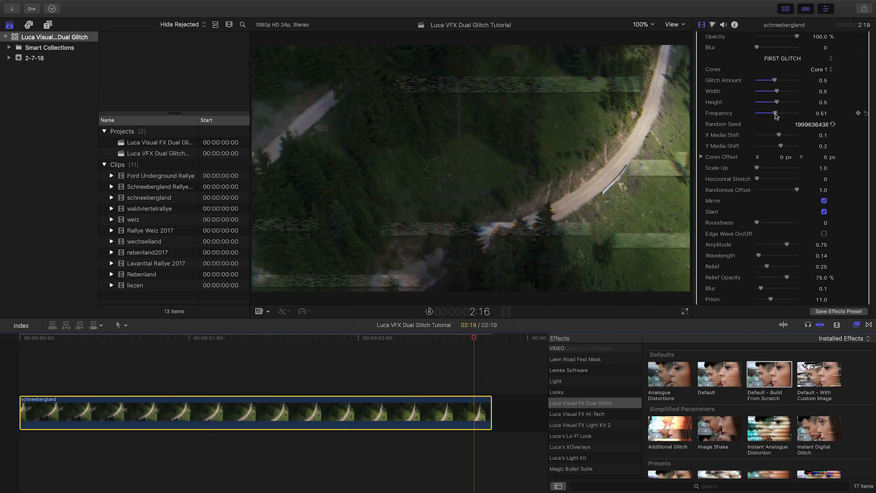
Step: Set the first glitch frequency to 0.51 and restrict it to Core 1
left_click(821, 69)
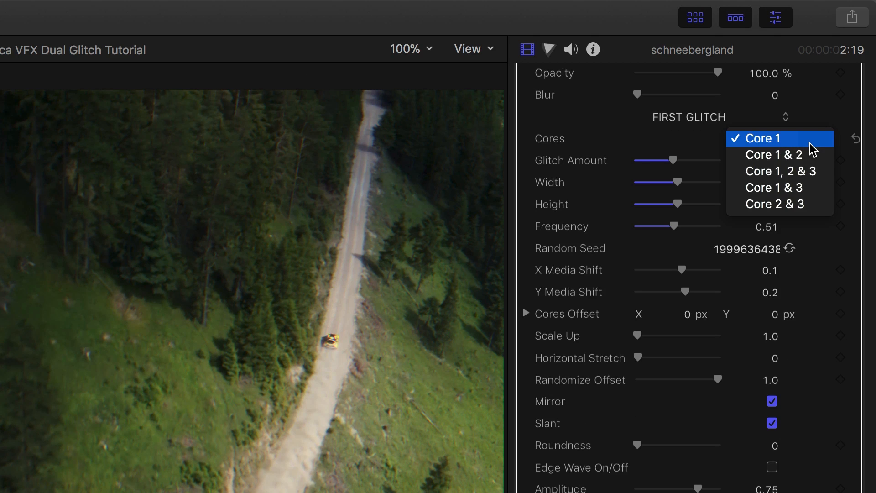
left_click(776, 171)
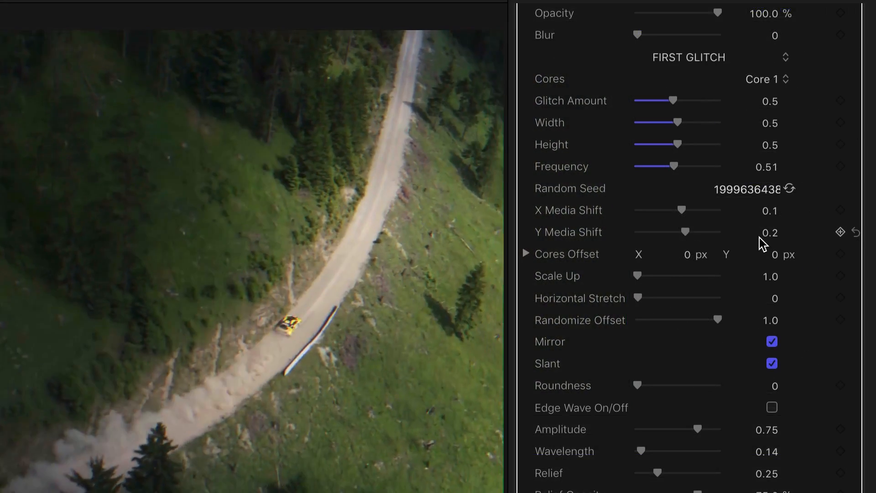
scroll("down", 3)
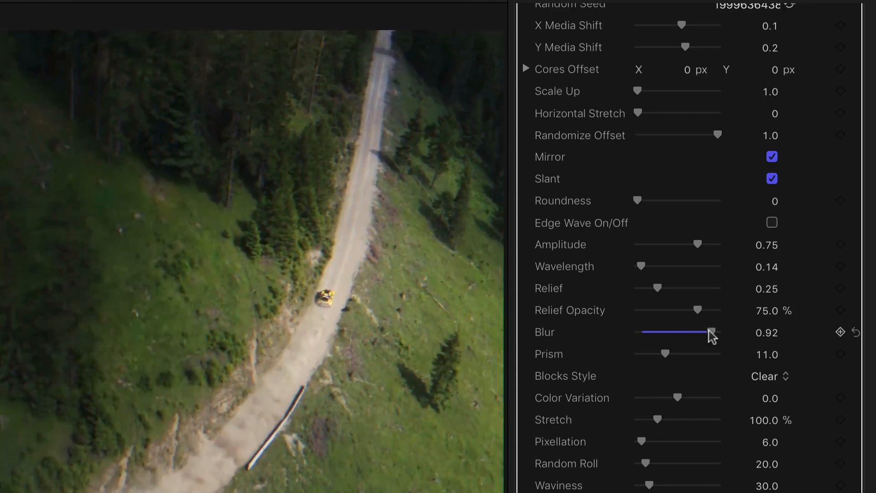
Step: Return first glitch blur to 0.1, revert the edge wave wavelength, and pick a blocks style
left_click(772, 222)
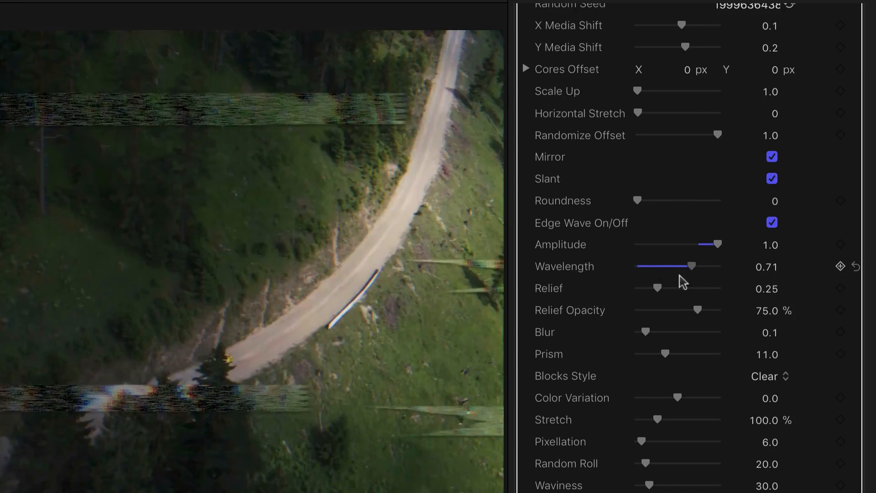
left_click(770, 376)
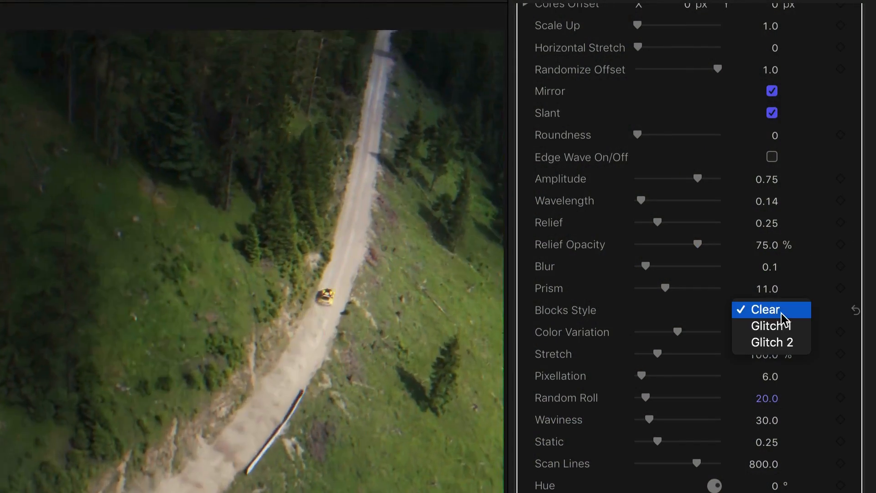
left_click(770, 326)
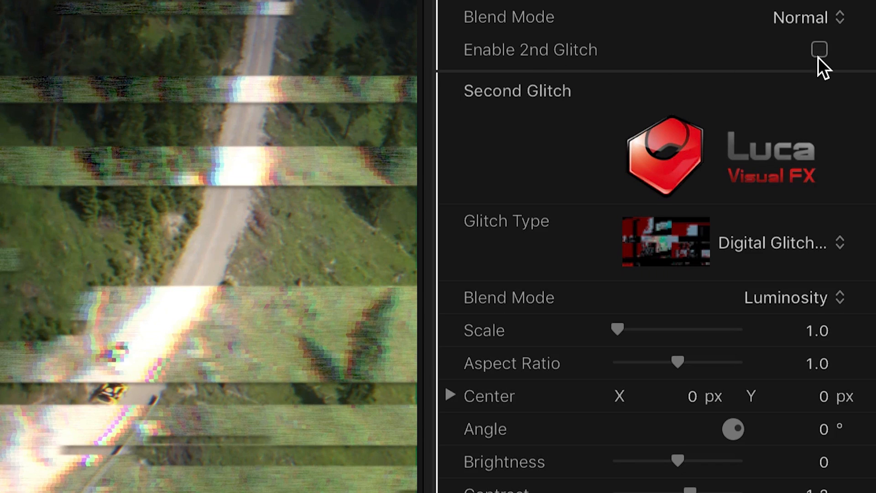
Step: Check Enable 2nd Glitch on the drone clip's Dual Glitch effect
left_click(819, 49)
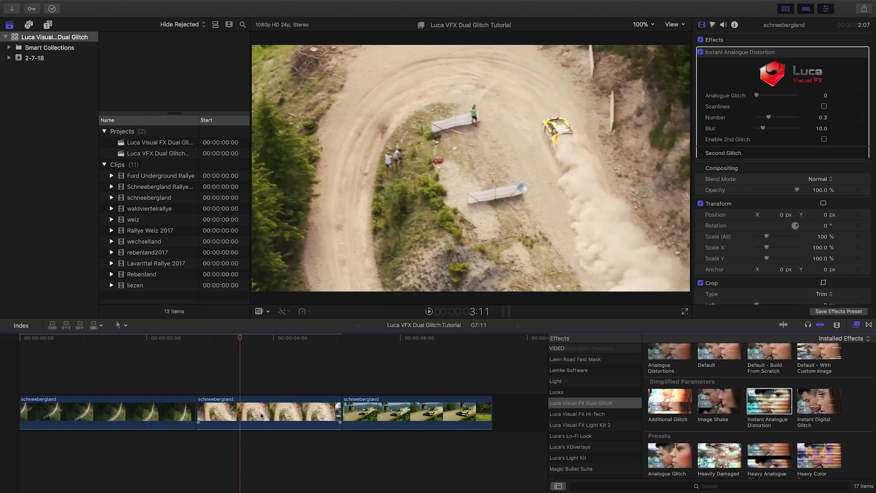
Step: Apply Default - With Custom Image to the second clip, using Ford Underground Rallye as its image
left_click(268, 413)
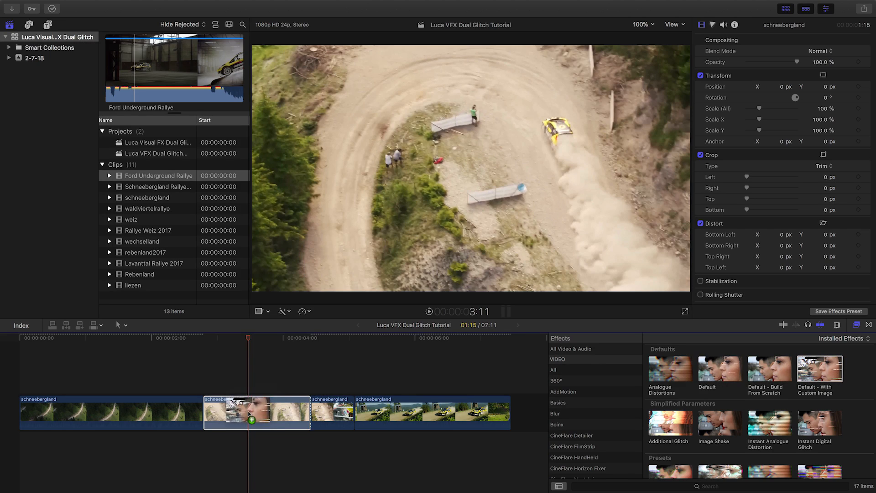
double_click(819, 370)
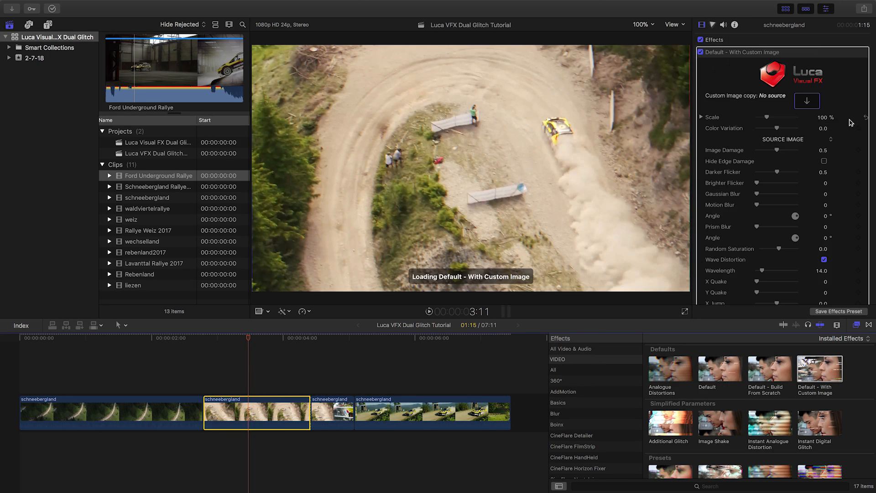
left_click(807, 101)
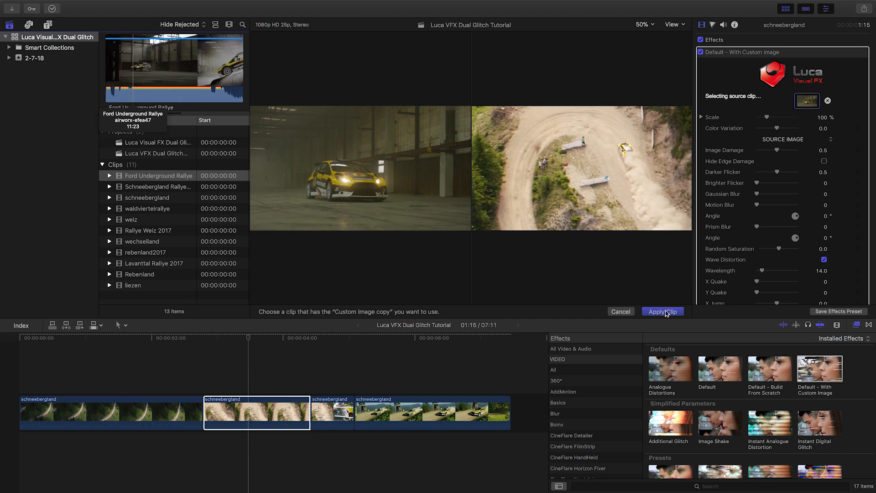
left_click(662, 311)
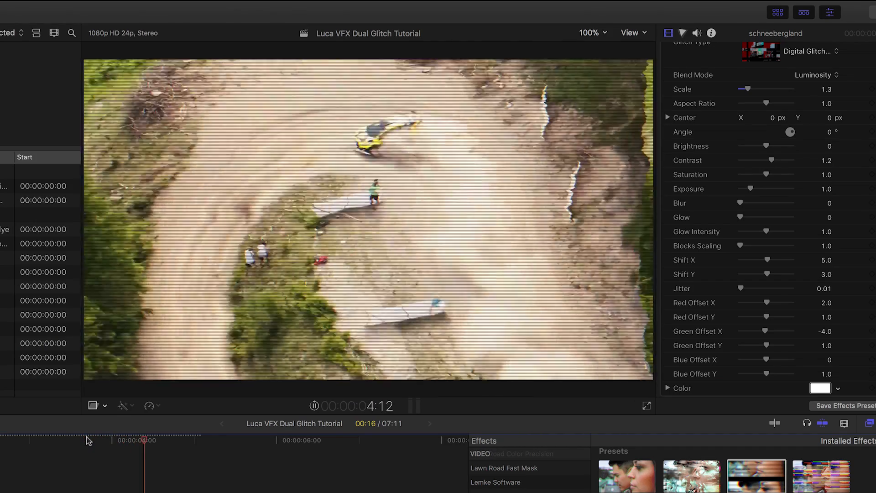
Step: Start timeline playback to watch the glitched drone shot and following rally clips
left_click(249, 440)
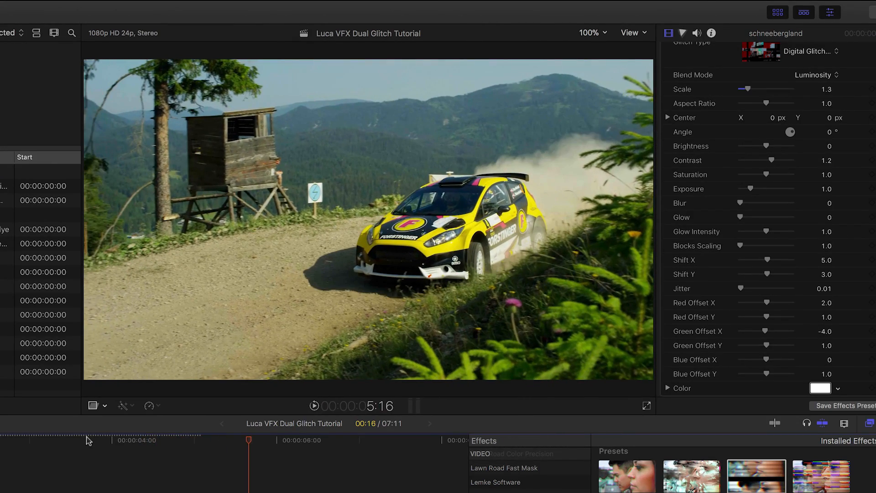